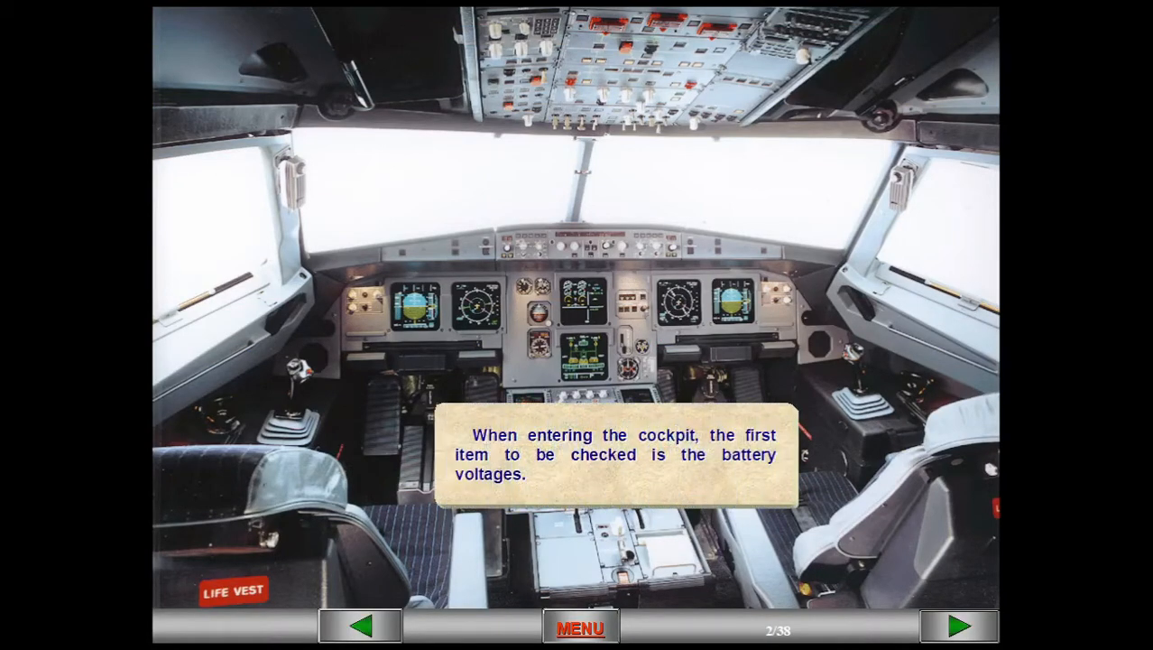
Step: Switch BAT 1 and BAT 2 on, showing 24.2 V and 23.8 V with the ground power cart connected
{"action": "left_click", "coordinate": [958, 627]}
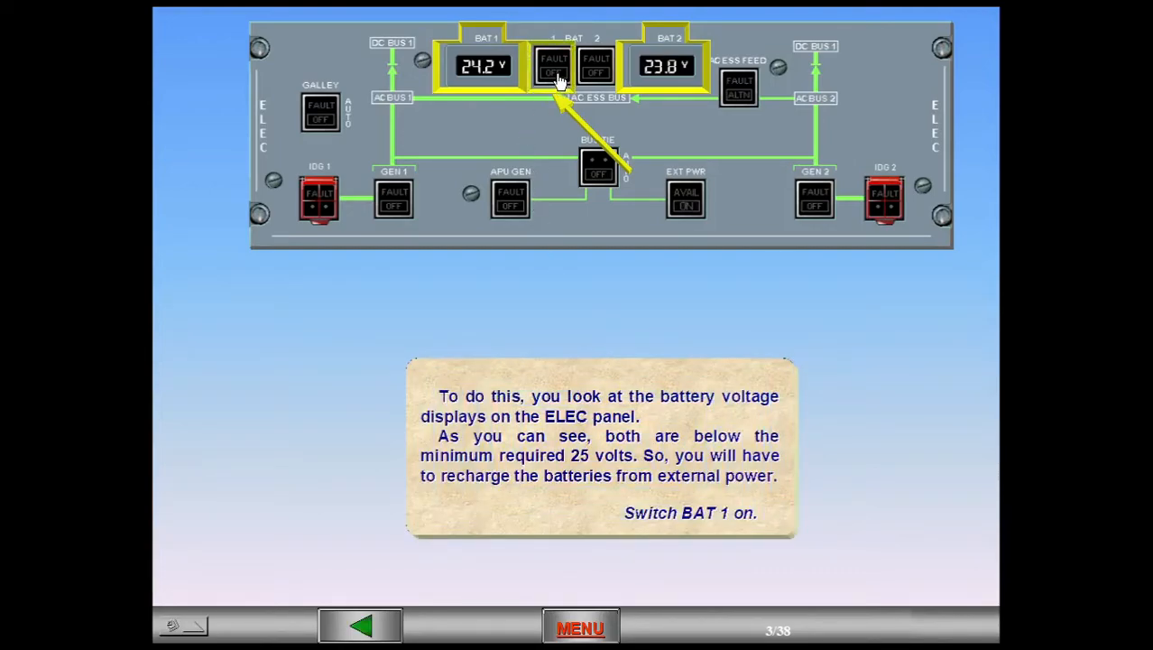
{"action": "left_click", "coordinate": [552, 65]}
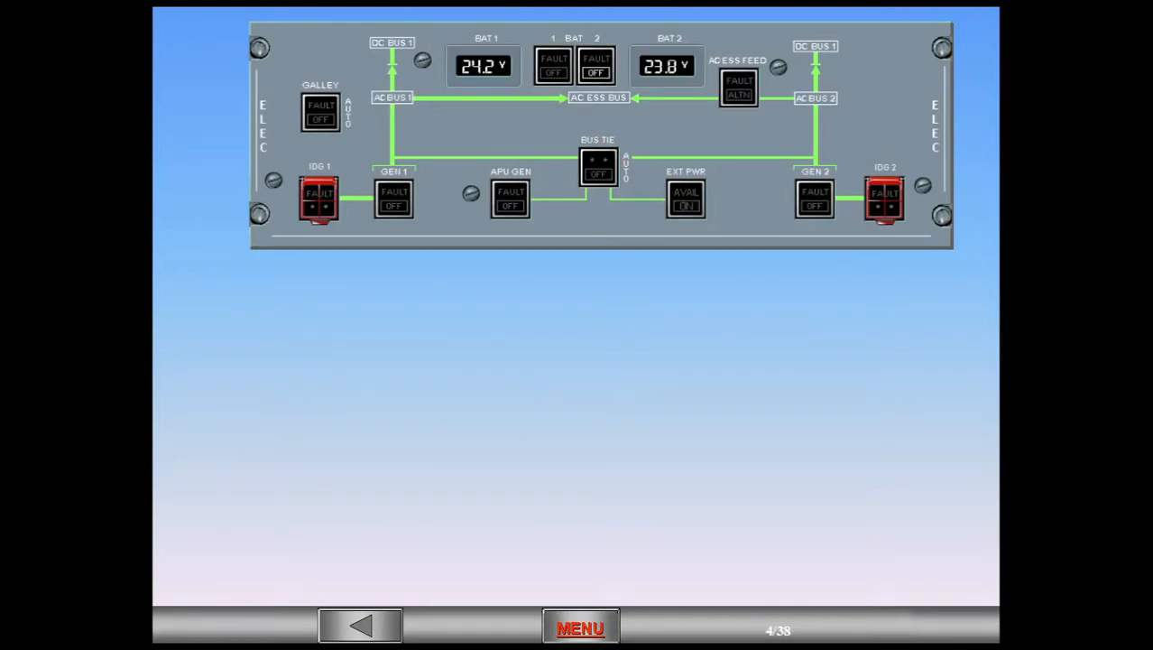
{"action": "left_click", "coordinate": [595, 65]}
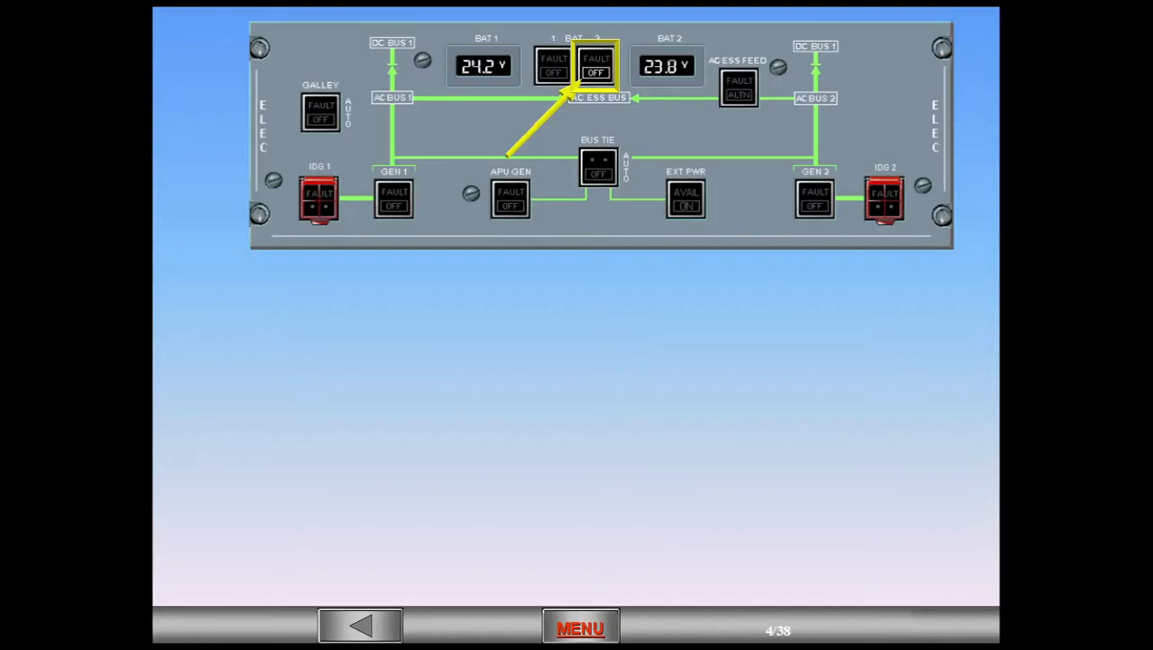
{"action": "left_click", "coordinate": [596, 65]}
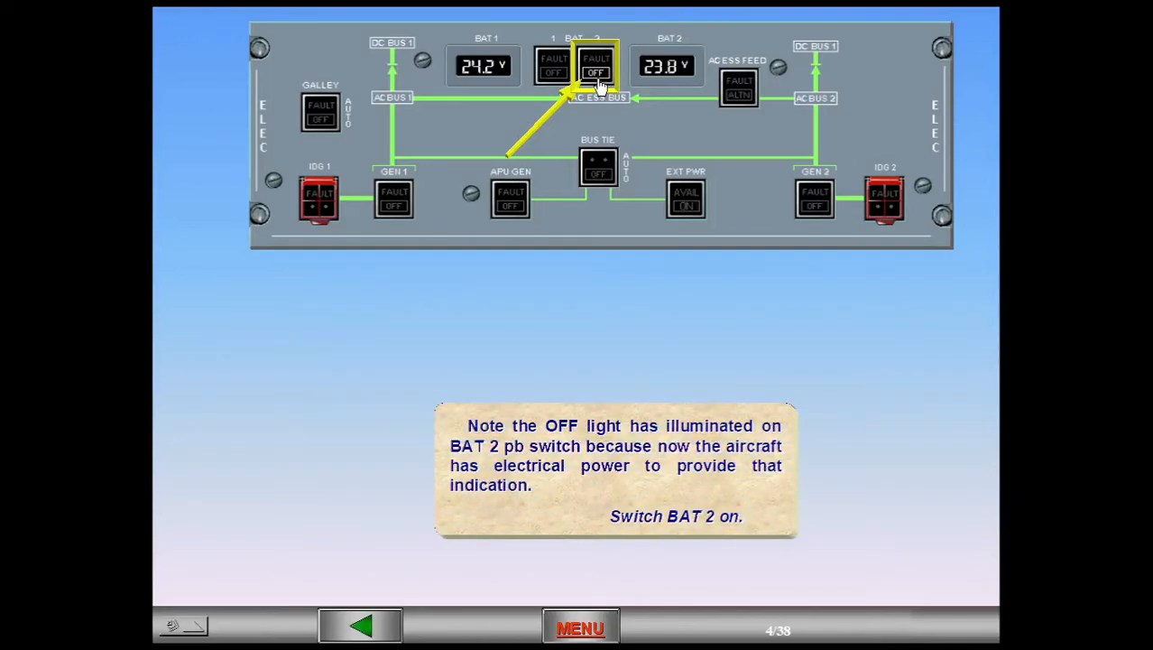
{"action": "left_click", "coordinate": [596, 68]}
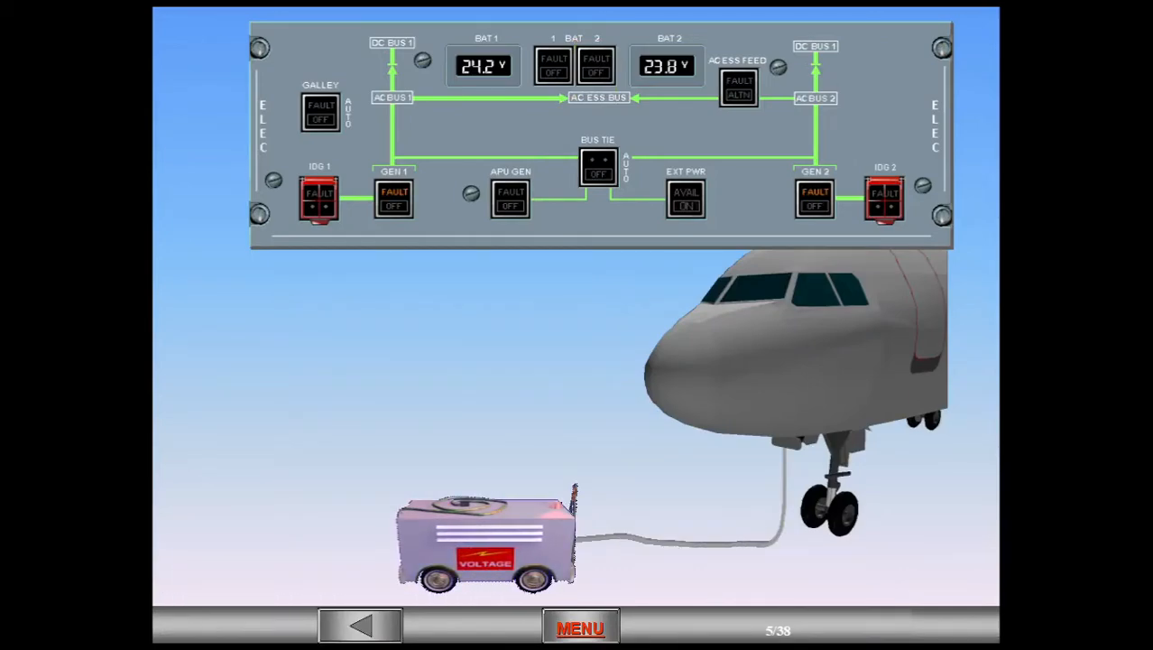
Step: Switch EXT PWR on so the ECAM ELEC page shows 115 V at 400 Hz
{"action": "left_click", "coordinate": [685, 196]}
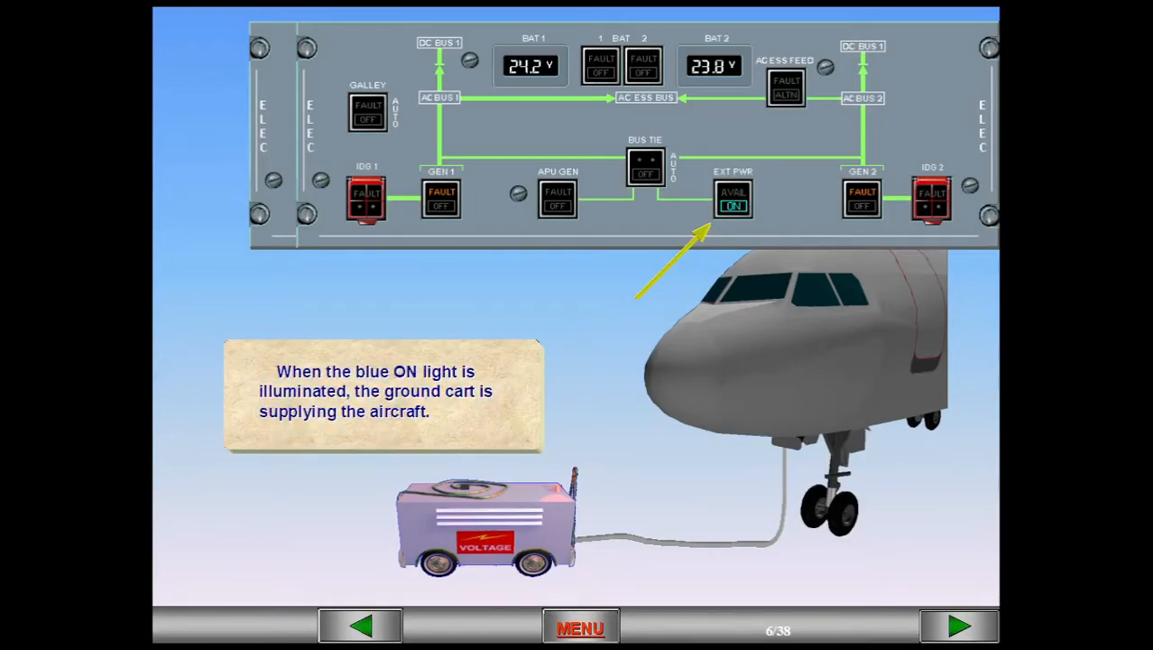
{"action": "left_click", "coordinate": [958, 626]}
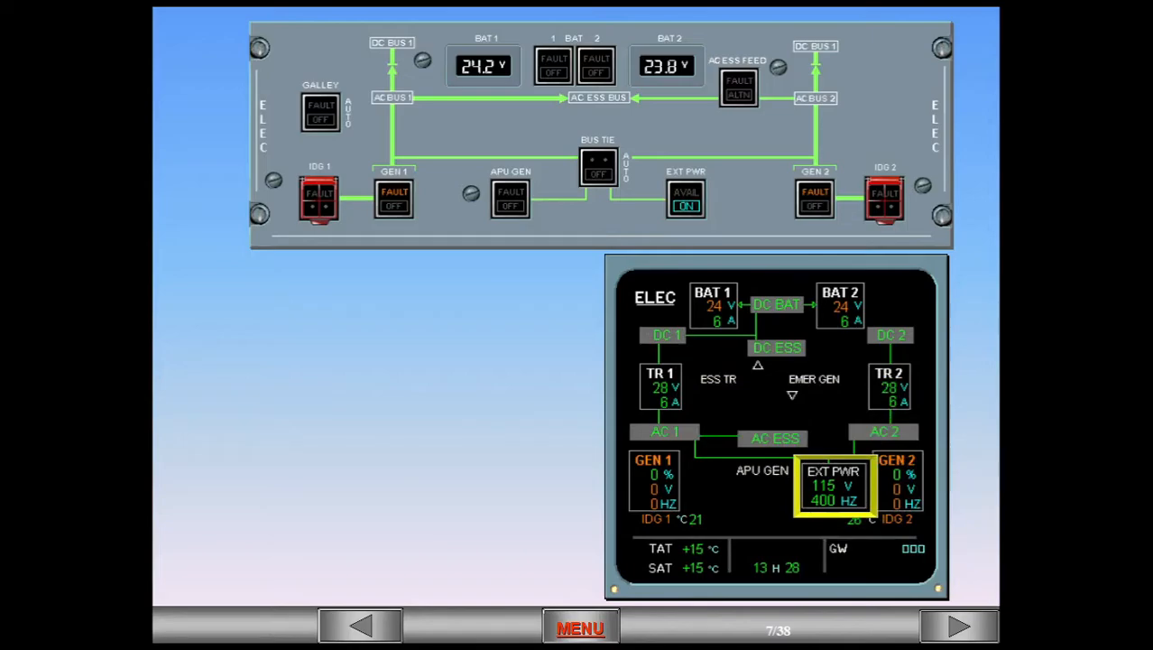
Step: Advance through slides 7–11 covering external-power flow and the amber battery-voltage indication
{"action": "left_click", "coordinate": [958, 627]}
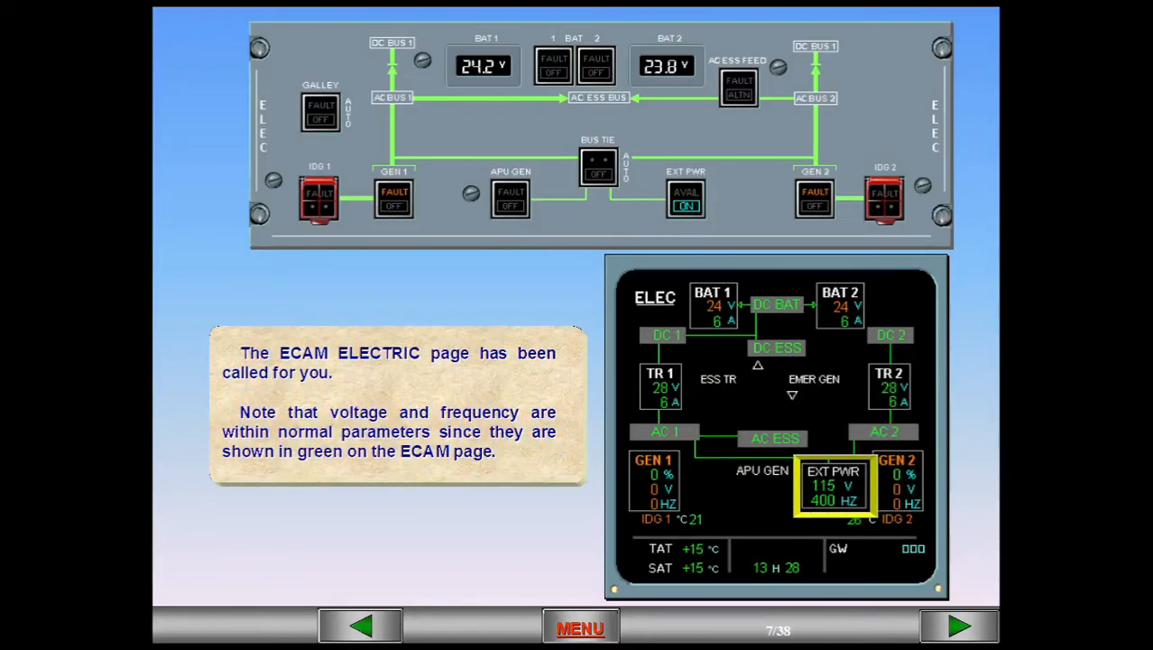
{"action": "left_click", "coordinate": [959, 626]}
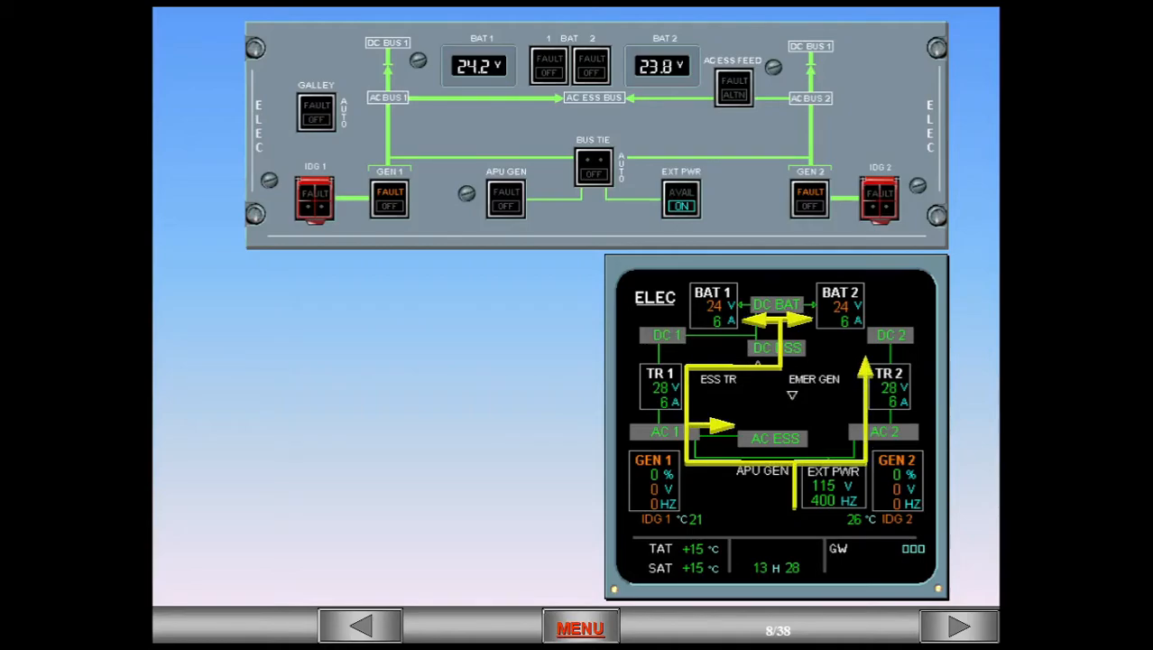
{"action": "left_click", "coordinate": [959, 626]}
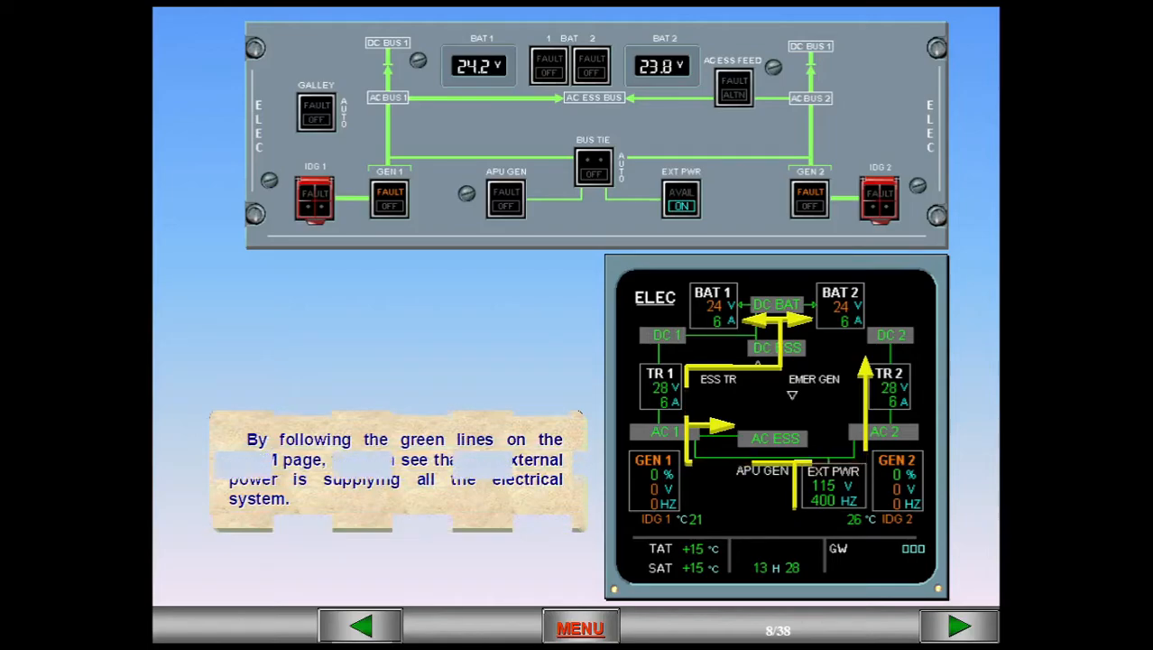
{"action": "left_click", "coordinate": [958, 626]}
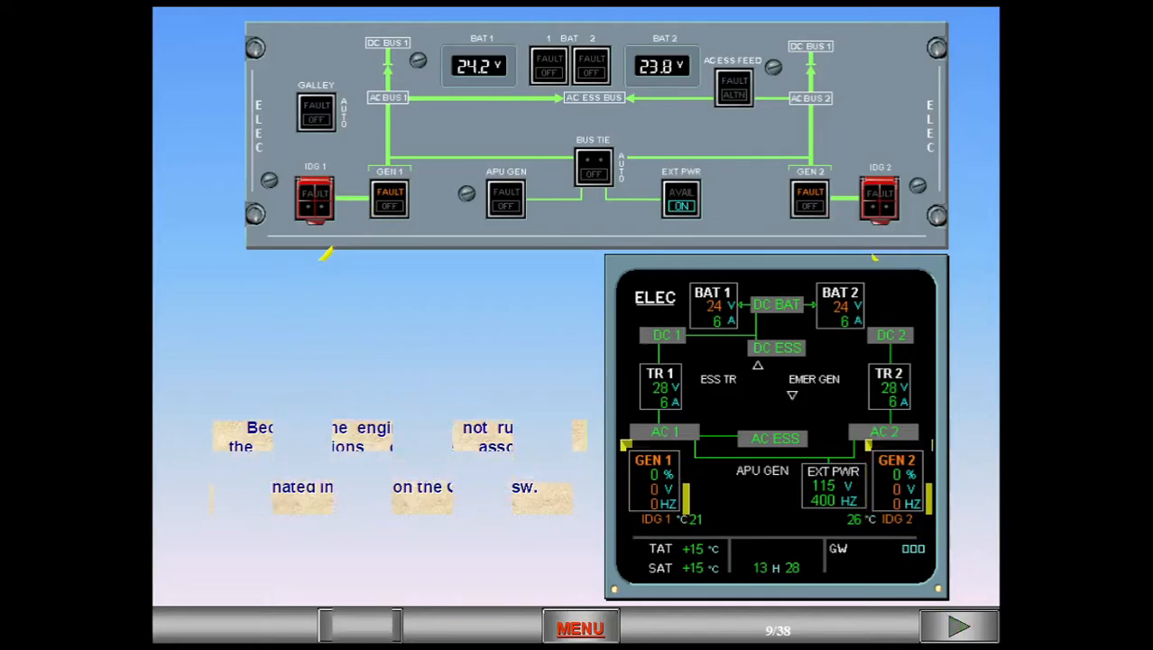
{"action": "left_click", "coordinate": [958, 626]}
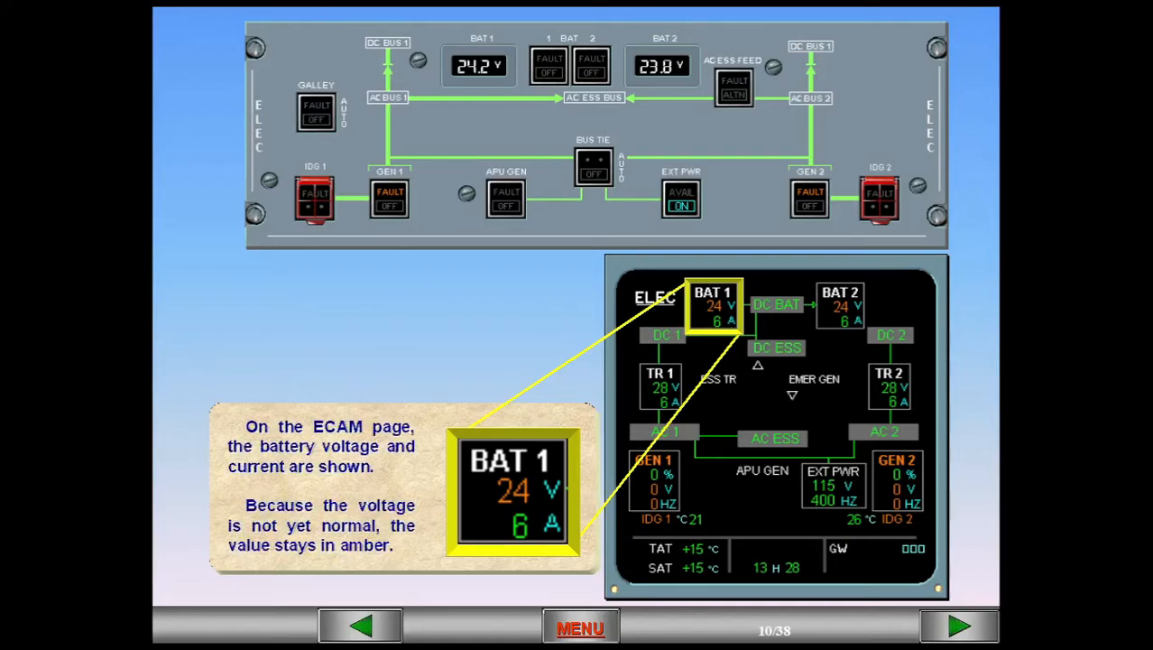
{"action": "left_click", "coordinate": [958, 626]}
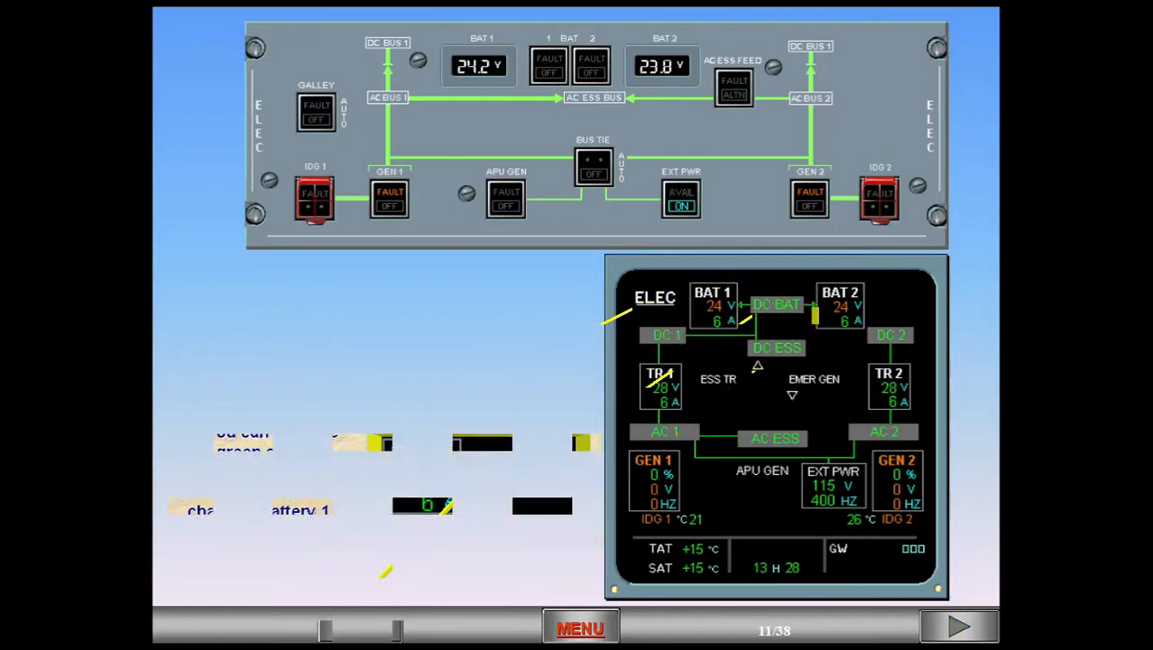
Step: Advance through battery charging to 28.0 V and the APU started slide
{"action": "left_click", "coordinate": [958, 626]}
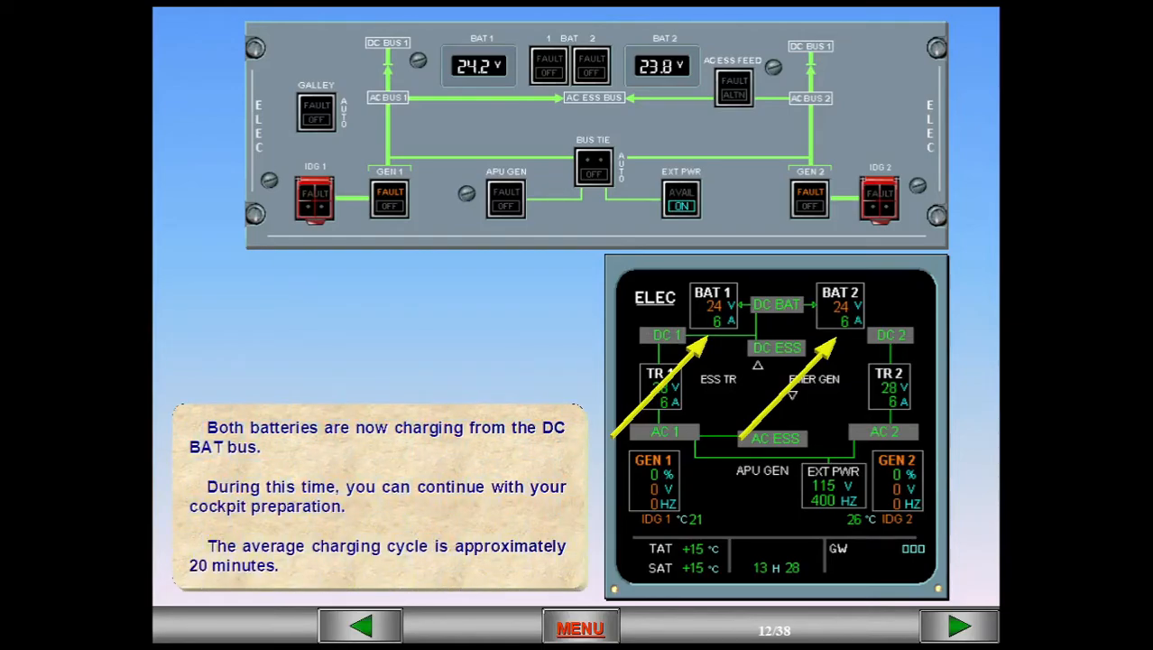
{"action": "left_click", "coordinate": [958, 627]}
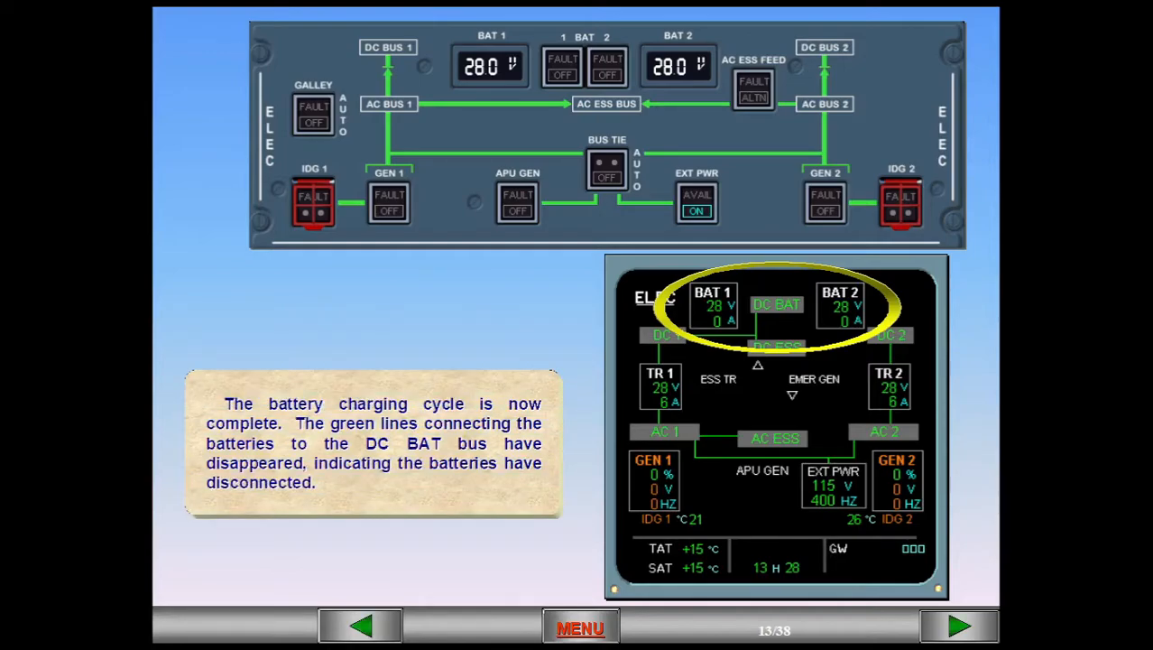
{"action": "left_click", "coordinate": [959, 627]}
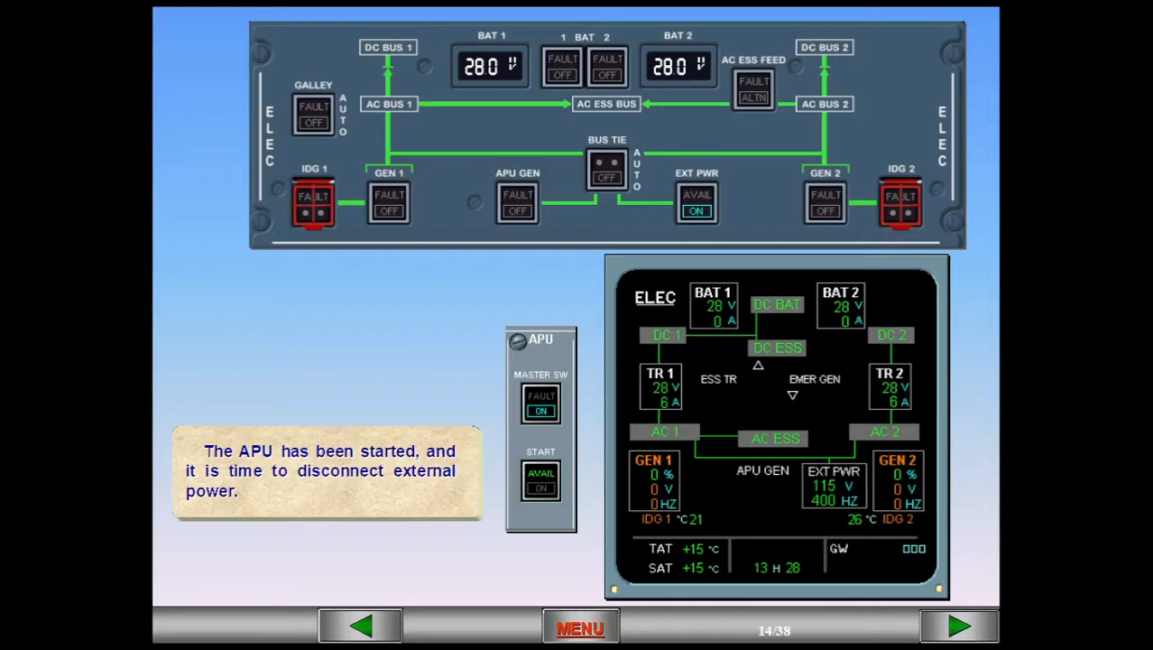
Step: Advance through the APU GEN priority note to slide 17 with external power still feeding the network
{"action": "left_click", "coordinate": [956, 626]}
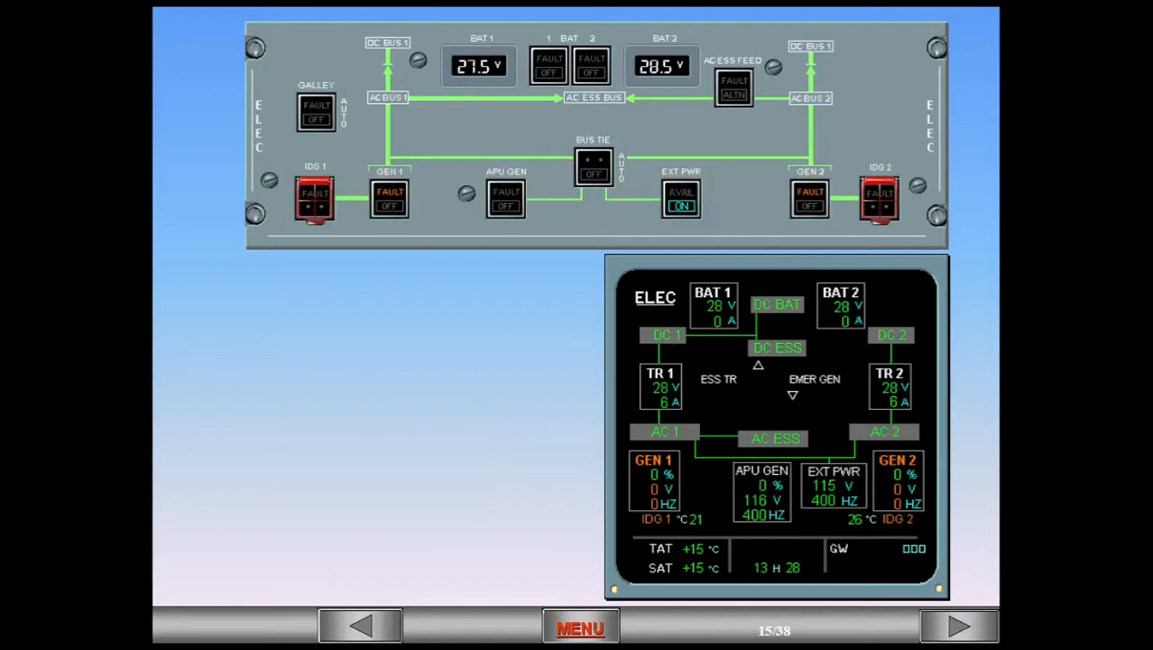
{"action": "left_click", "coordinate": [762, 490]}
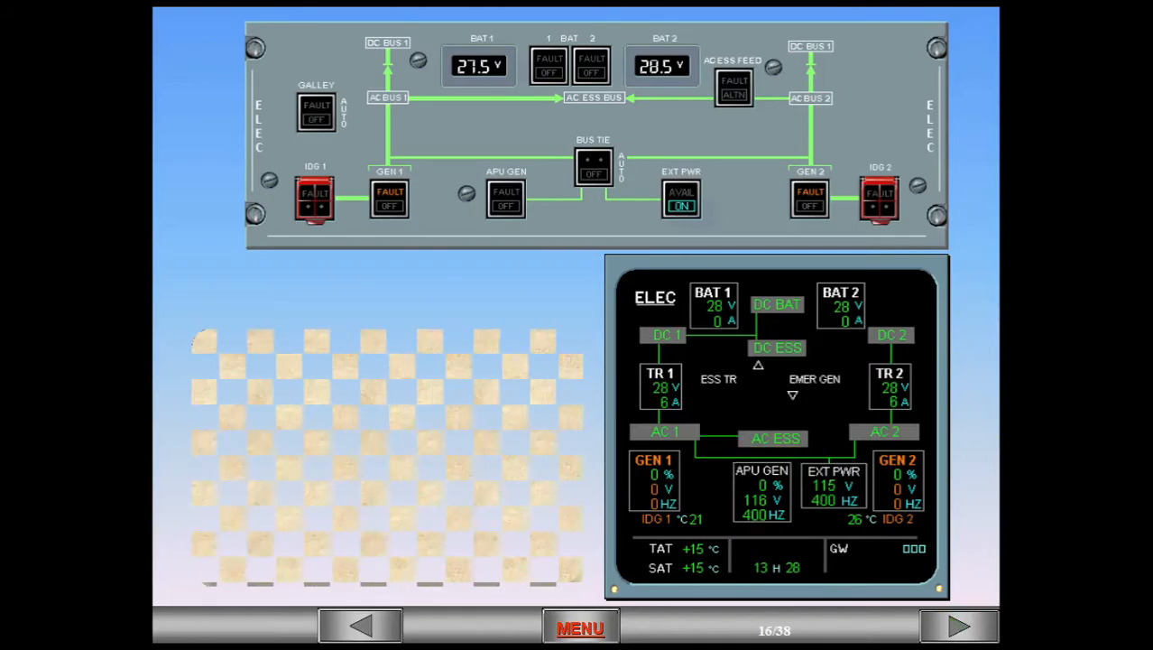
{"action": "left_click", "coordinate": [761, 491]}
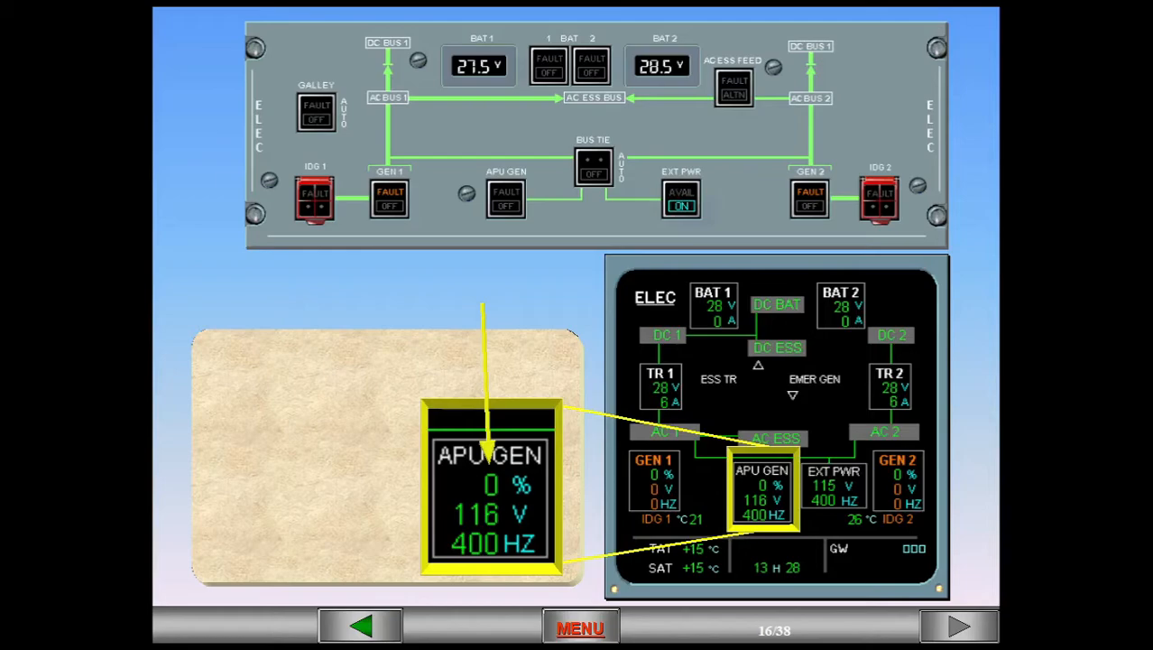
{"action": "left_click", "coordinate": [958, 626]}
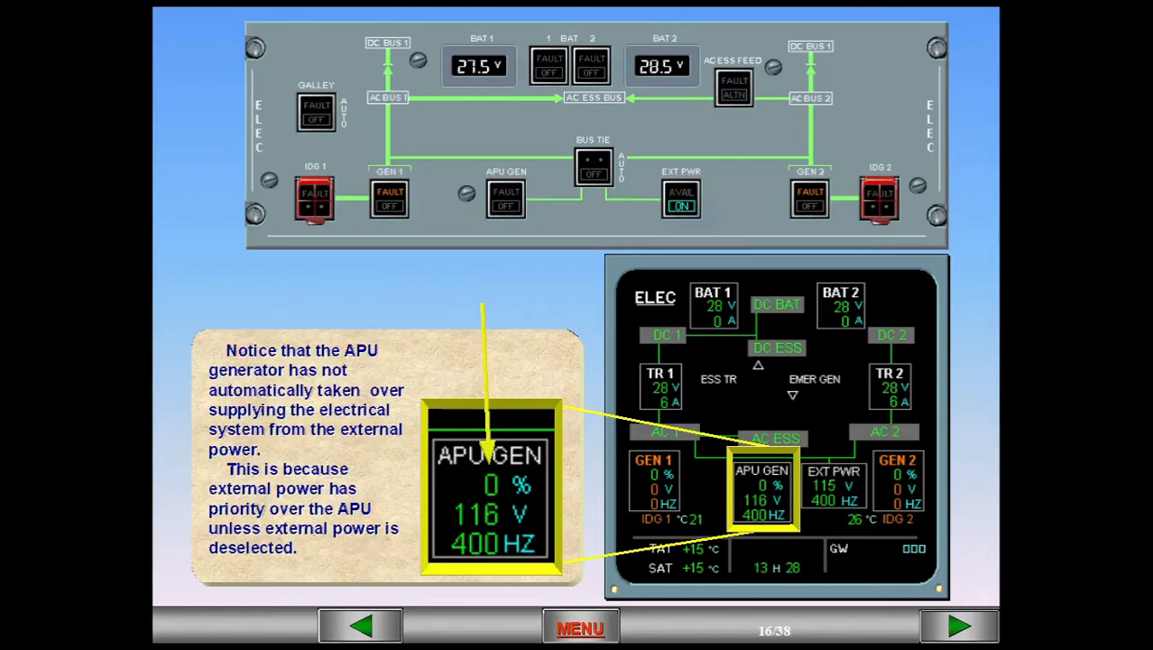
{"action": "left_click", "coordinate": [958, 626]}
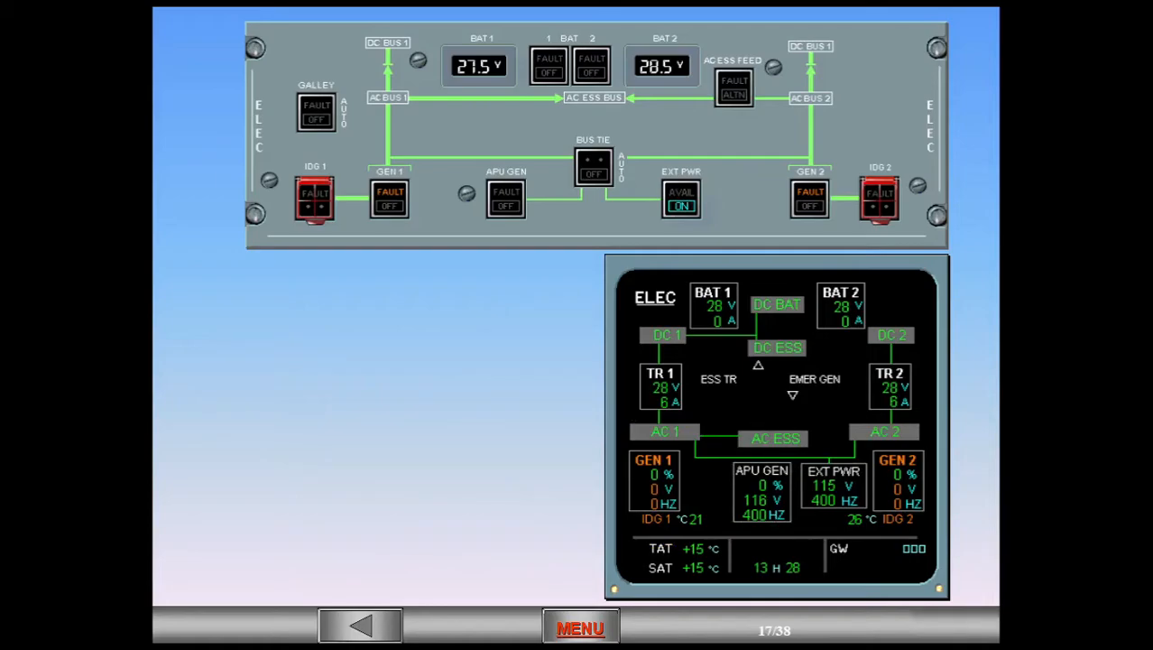
Step: Switch EXT PWR off so the APU generator takes the load at 36 percent
{"action": "left_click", "coordinate": [682, 197]}
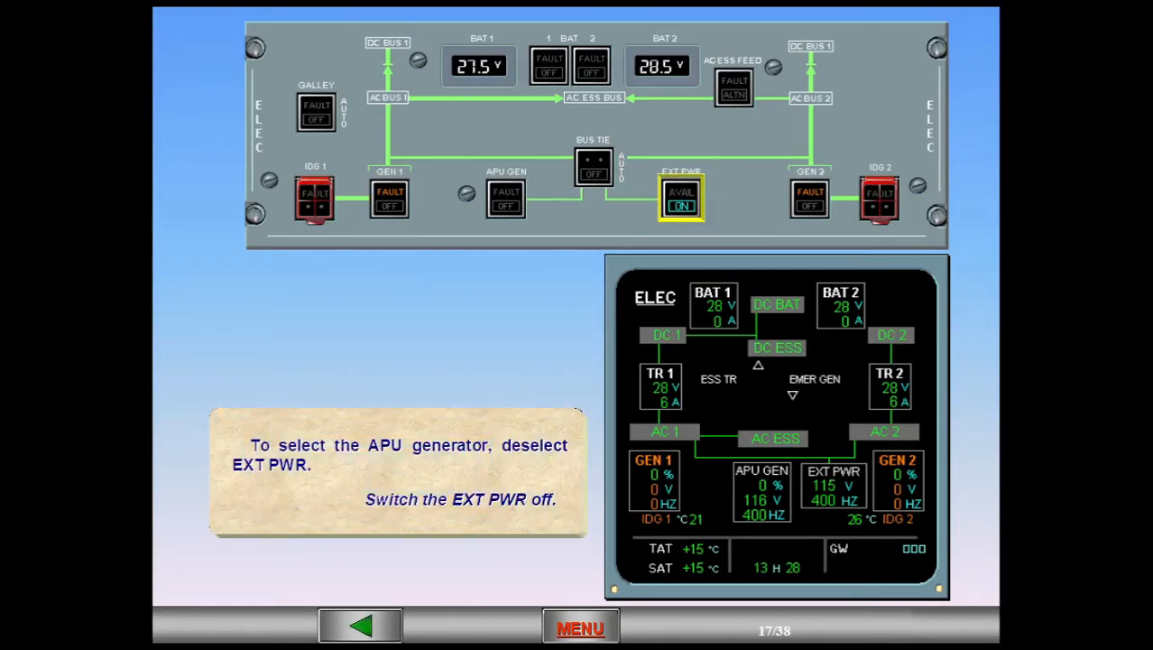
{"action": "left_click", "coordinate": [682, 199]}
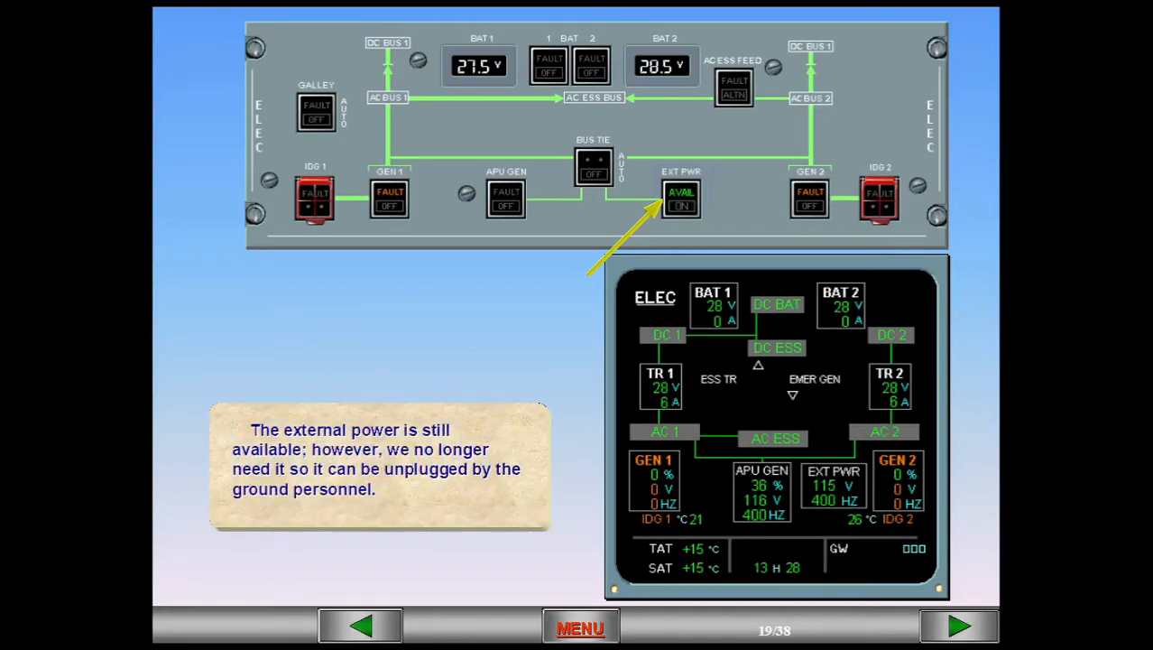
{"action": "left_click", "coordinate": [958, 626]}
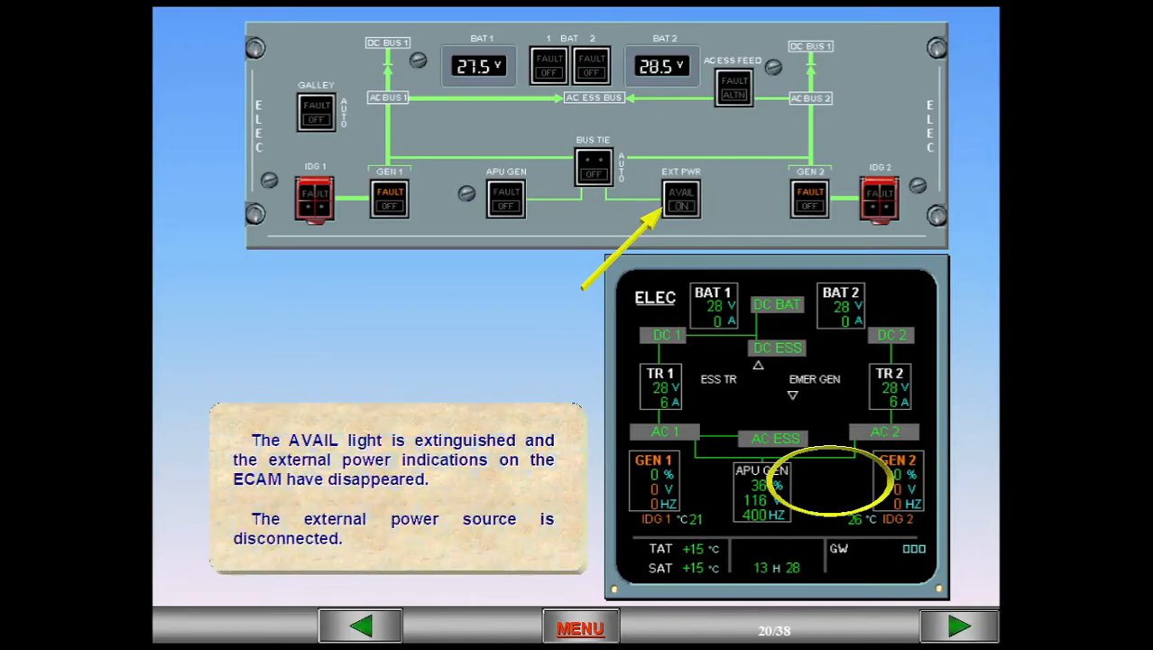
Step: Advance through slides 21–24 as engine 2 then engine 1 start and GEN 2 and GEN 1 come on line
{"action": "left_click", "coordinate": [958, 627]}
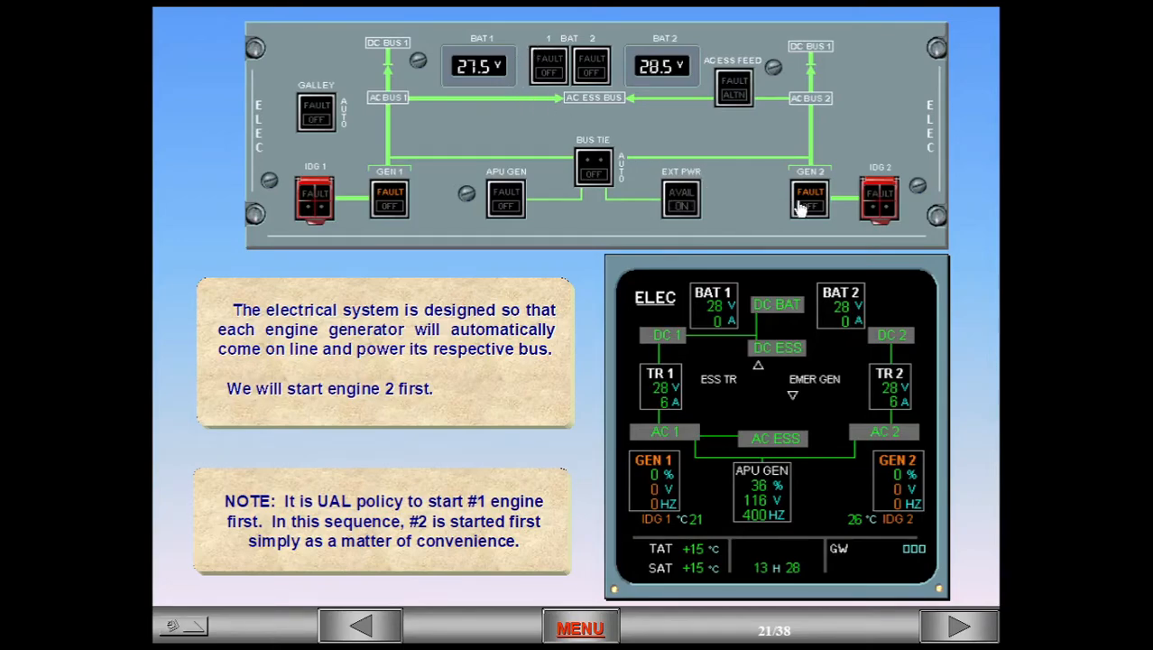
{"action": "left_click", "coordinate": [959, 626]}
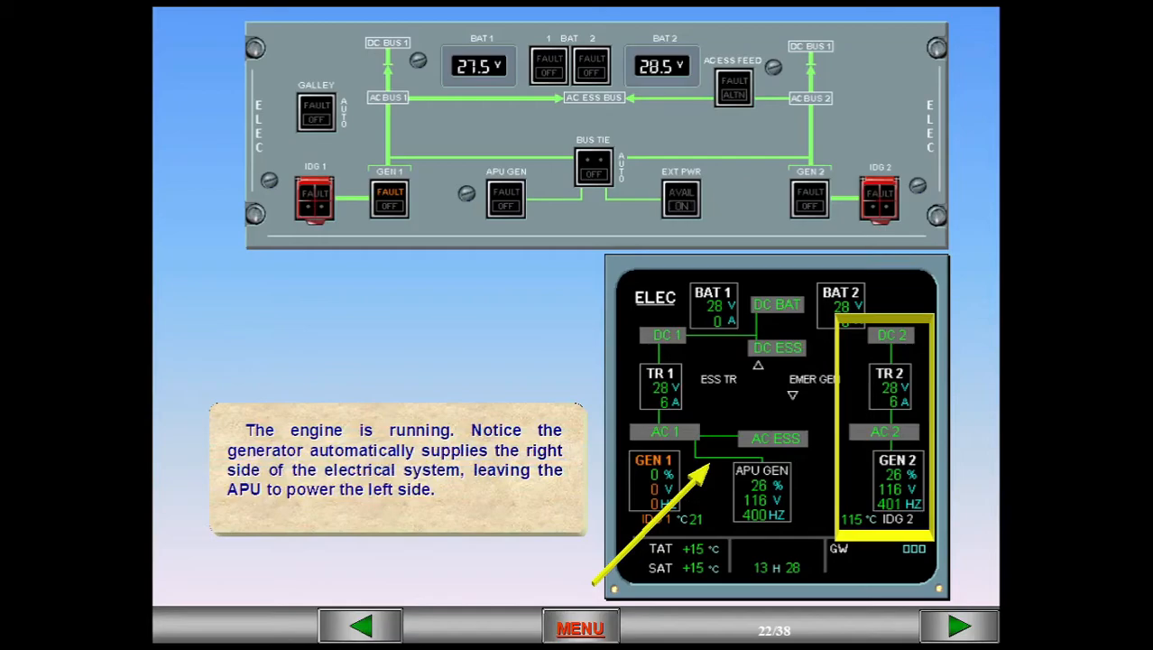
{"action": "left_click", "coordinate": [959, 626]}
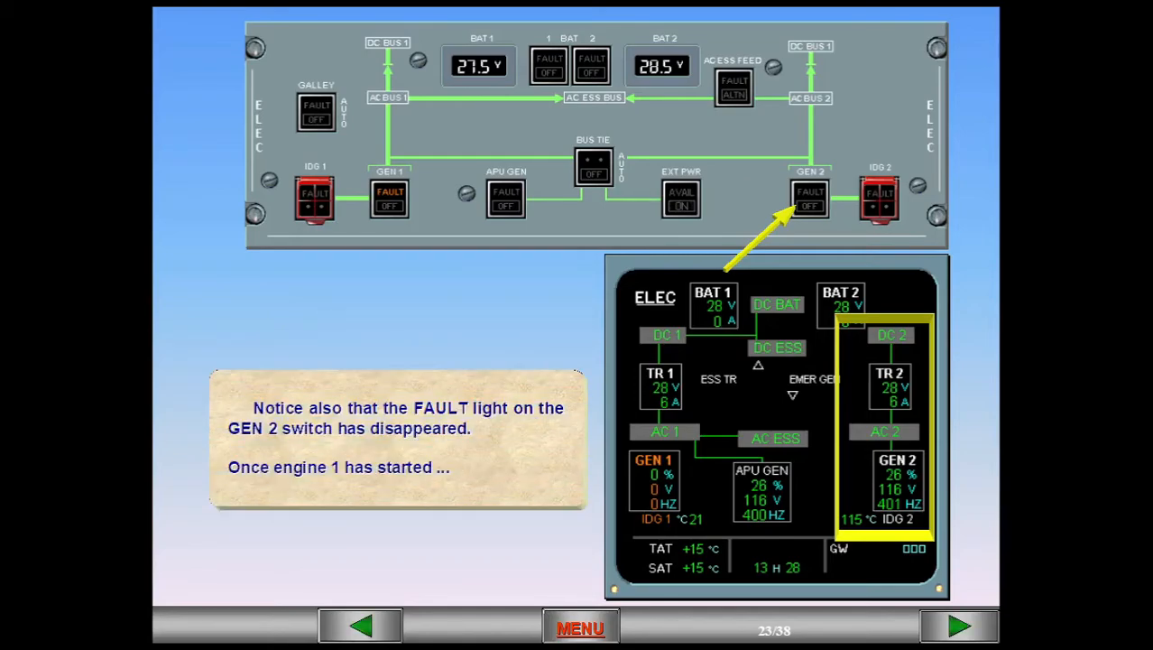
{"action": "left_click", "coordinate": [958, 626]}
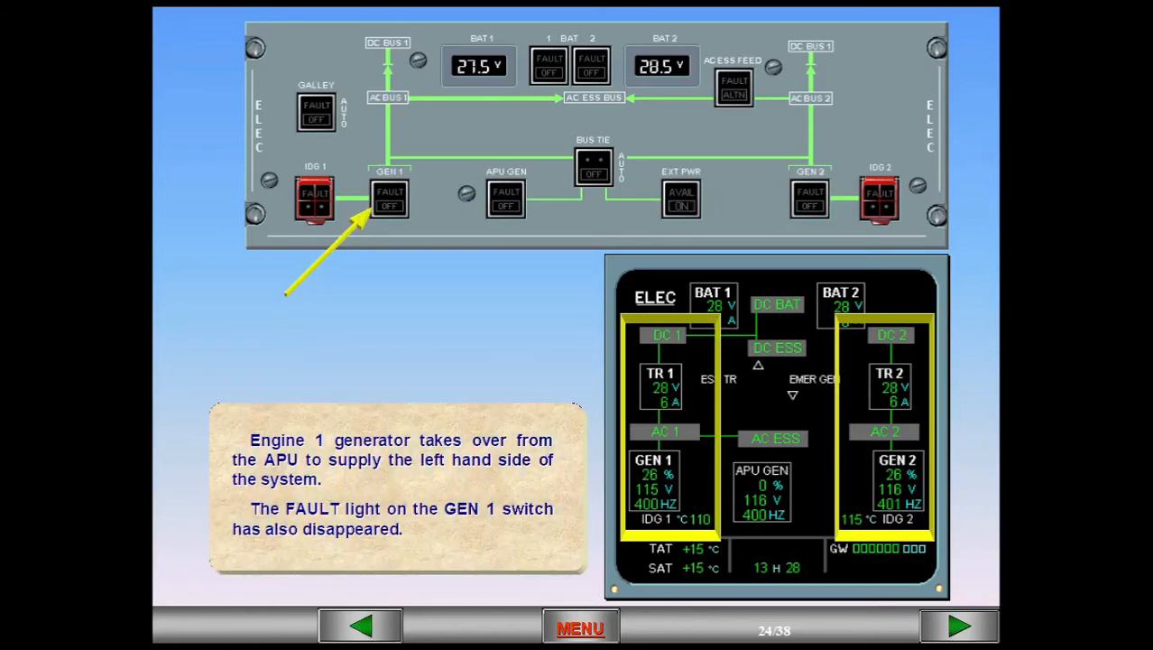
Step: Reach the APU prompt and switch the APU off with the APU MASTER SW pushbutton
{"action": "left_click", "coordinate": [958, 626]}
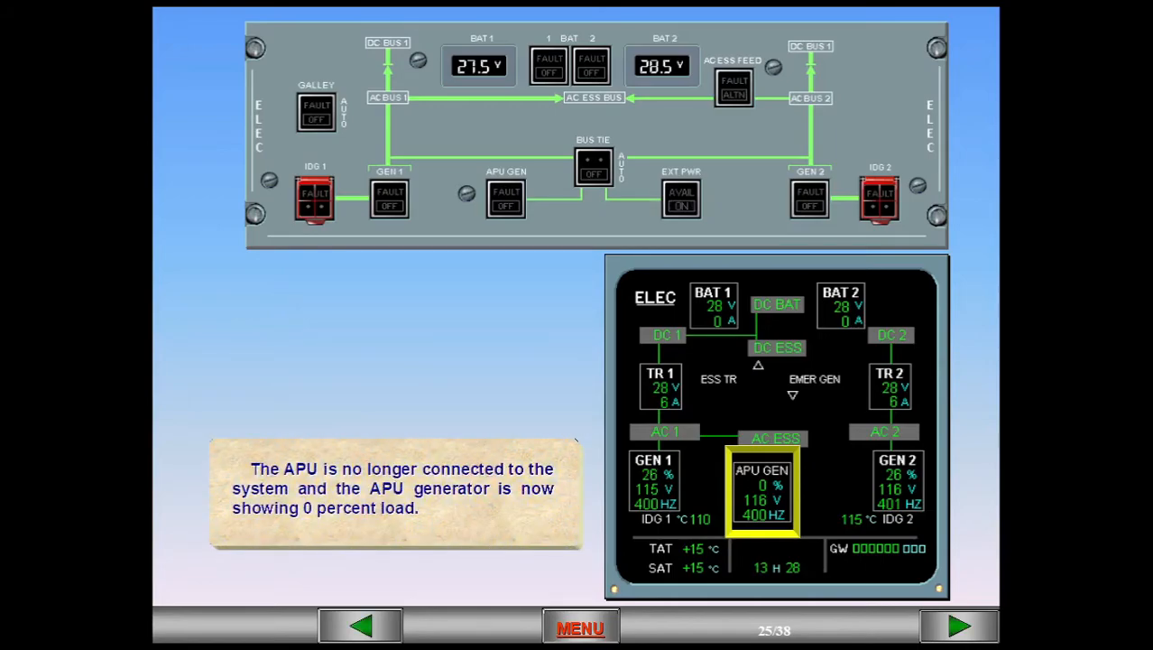
{"action": "left_click", "coordinate": [958, 626]}
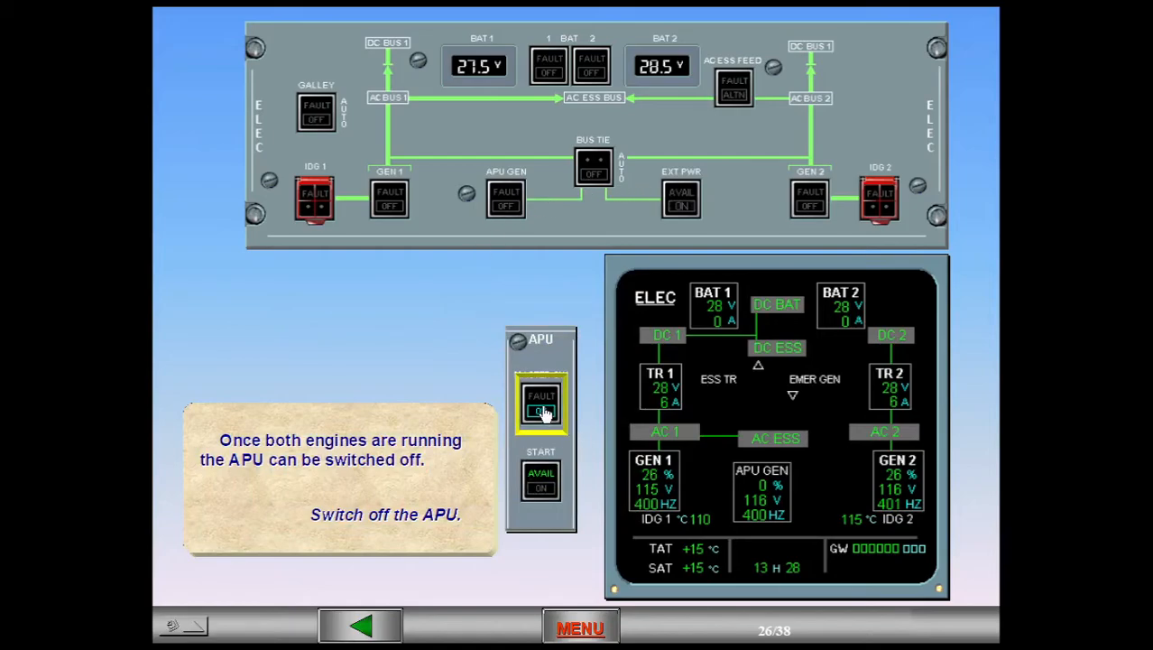
{"action": "left_click", "coordinate": [541, 404]}
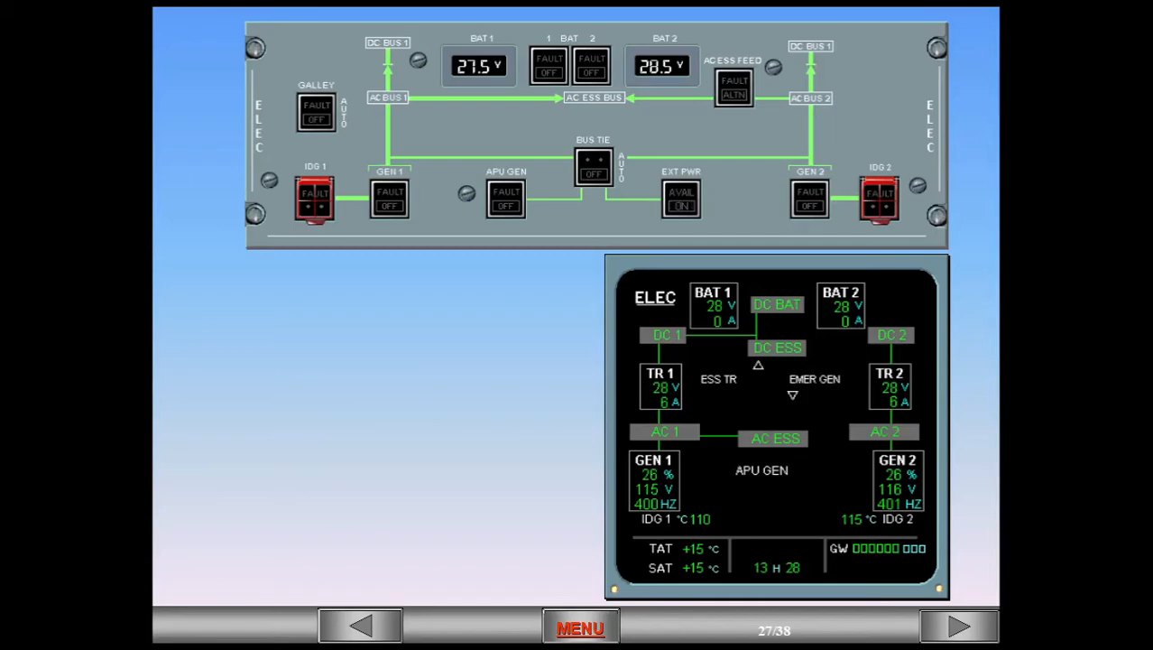
Step: Advance through normal configuration and engine shutdown until EXT PWR AVAIL illuminates on slide 32
{"action": "left_click", "coordinate": [958, 626]}
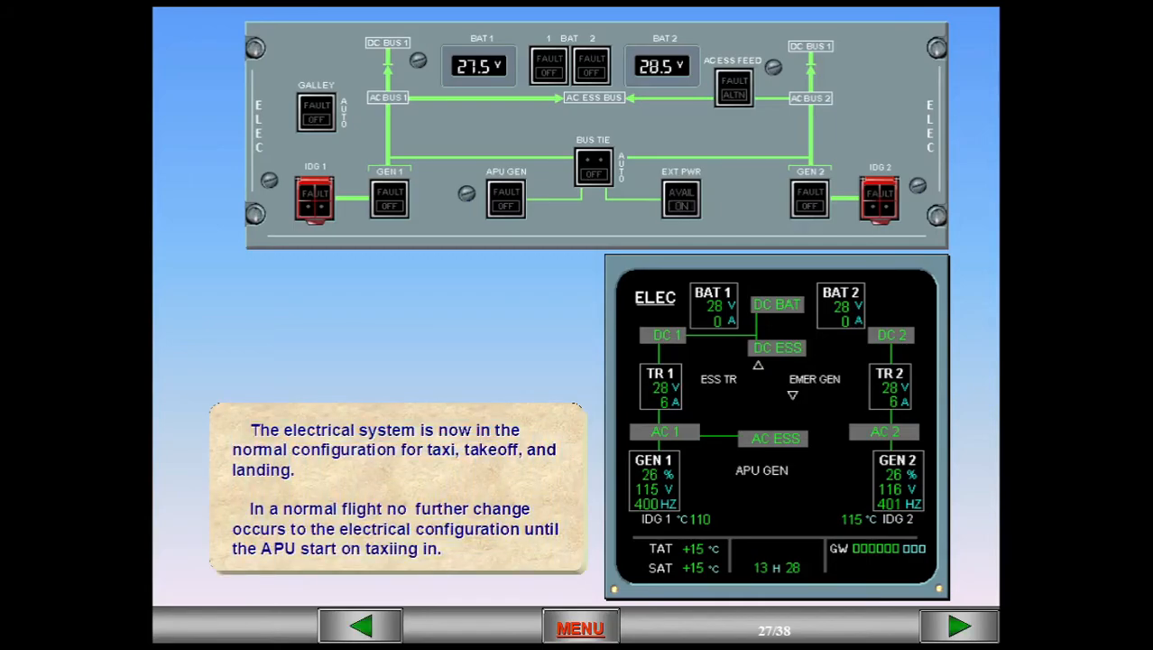
{"action": "left_click", "coordinate": [956, 627]}
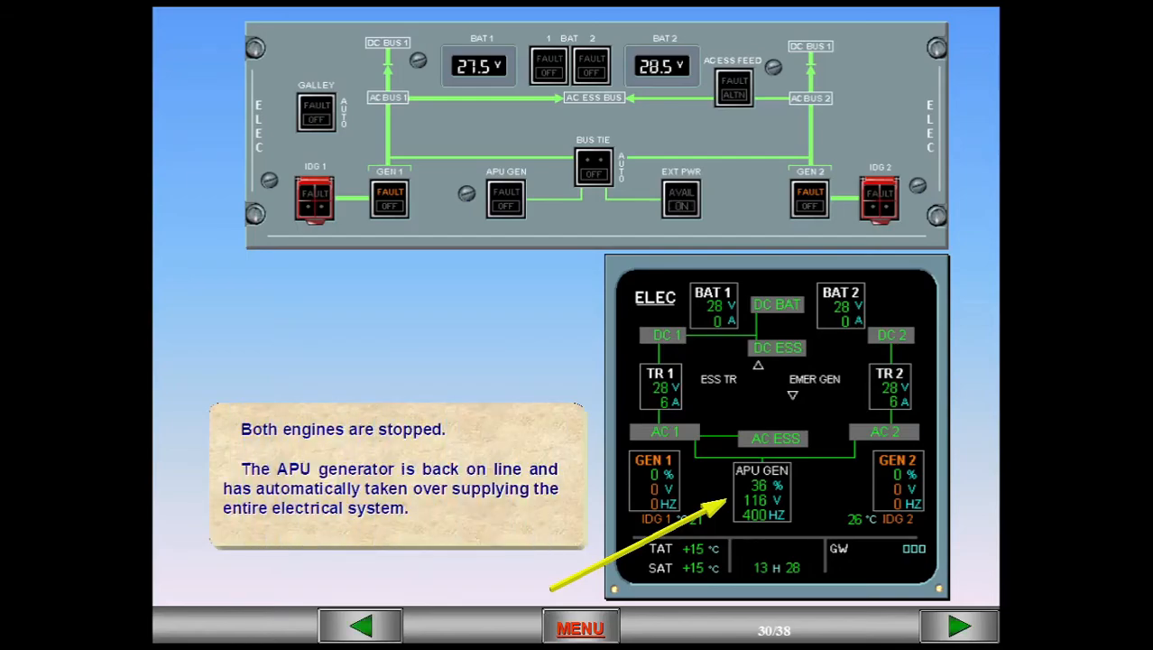
{"action": "left_click", "coordinate": [958, 626]}
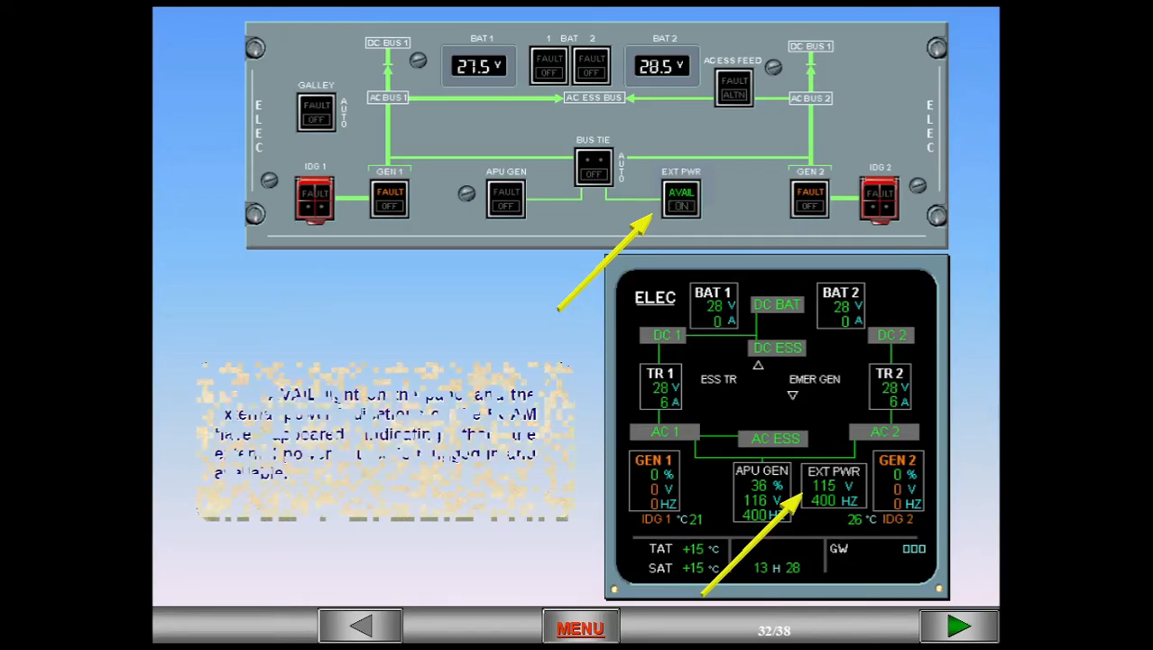
Step: Advance through main power disconnection until the ECAM goes blank at the BAT 1 switch-off prompt
{"action": "left_click", "coordinate": [958, 624]}
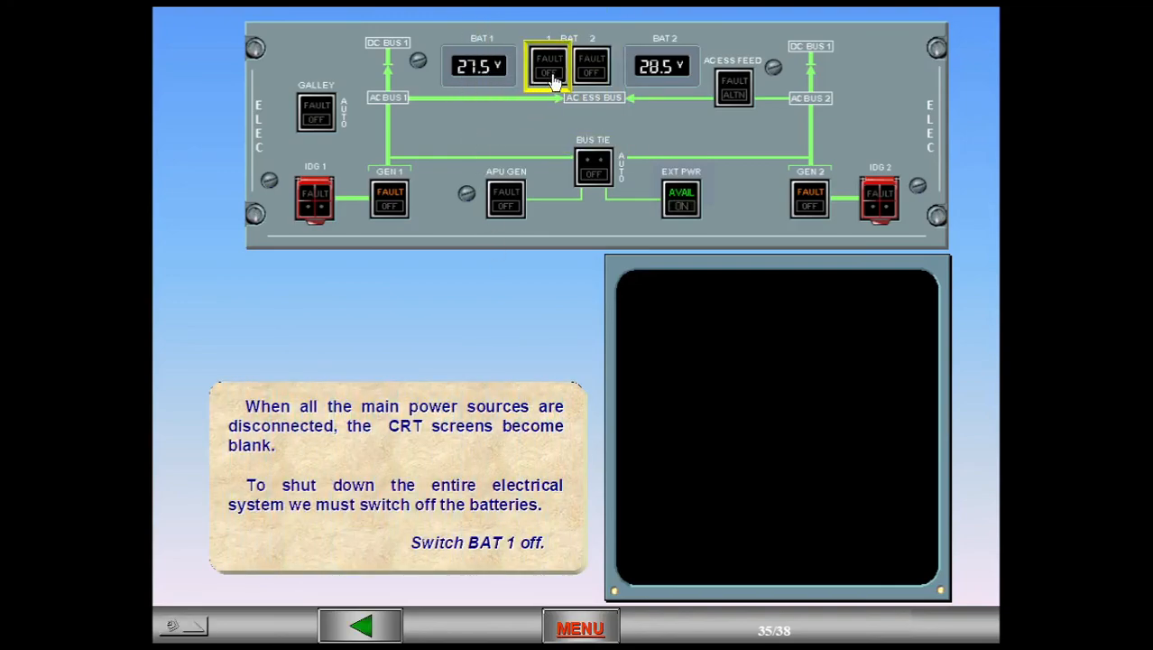
Step: Switch BAT 1 then BAT 2 off, completing the full electrical shutdown
{"action": "left_click", "coordinate": [549, 65]}
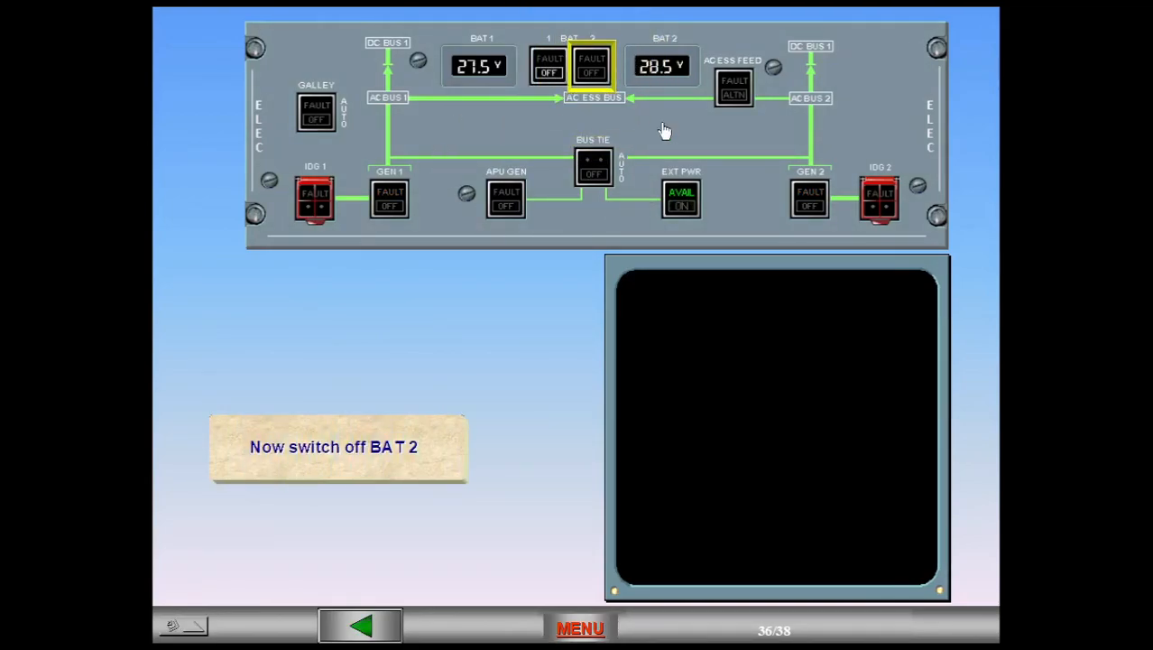
{"action": "left_click", "coordinate": [592, 65]}
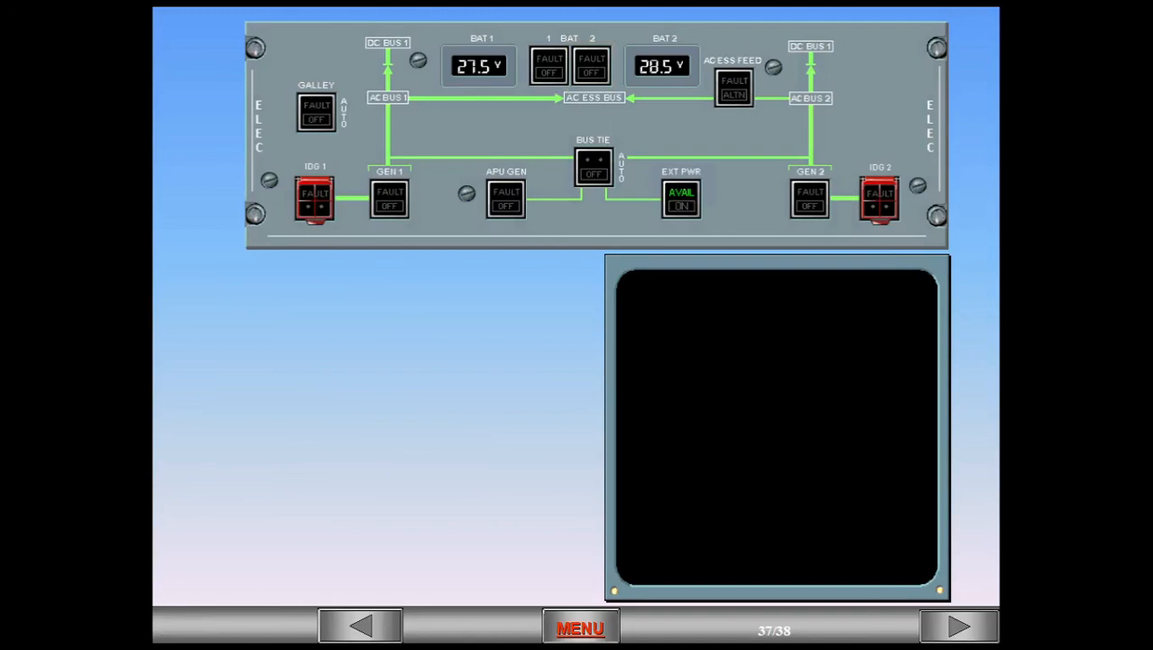